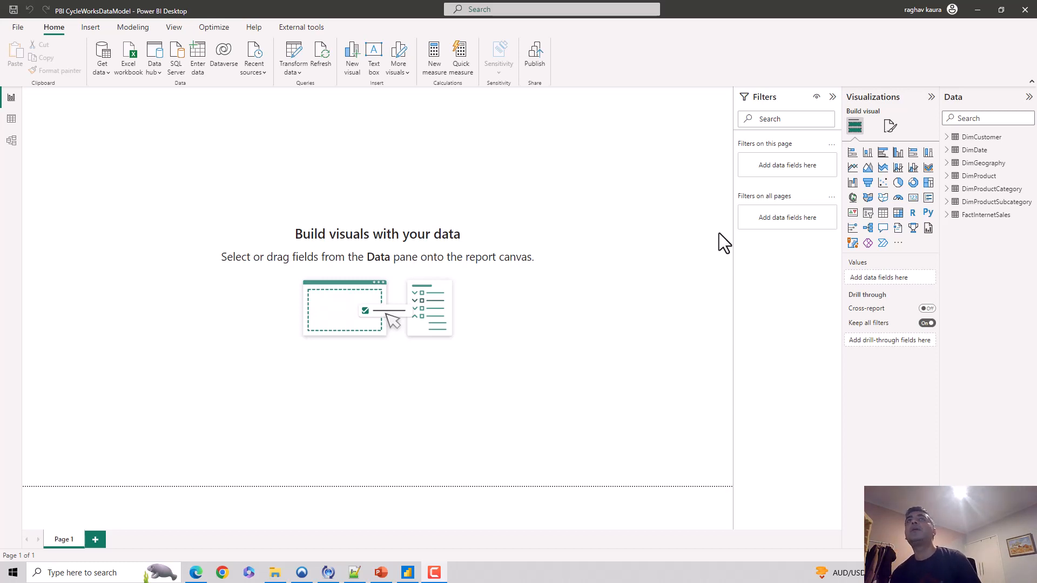
pyautogui.moveTo(276, 267)
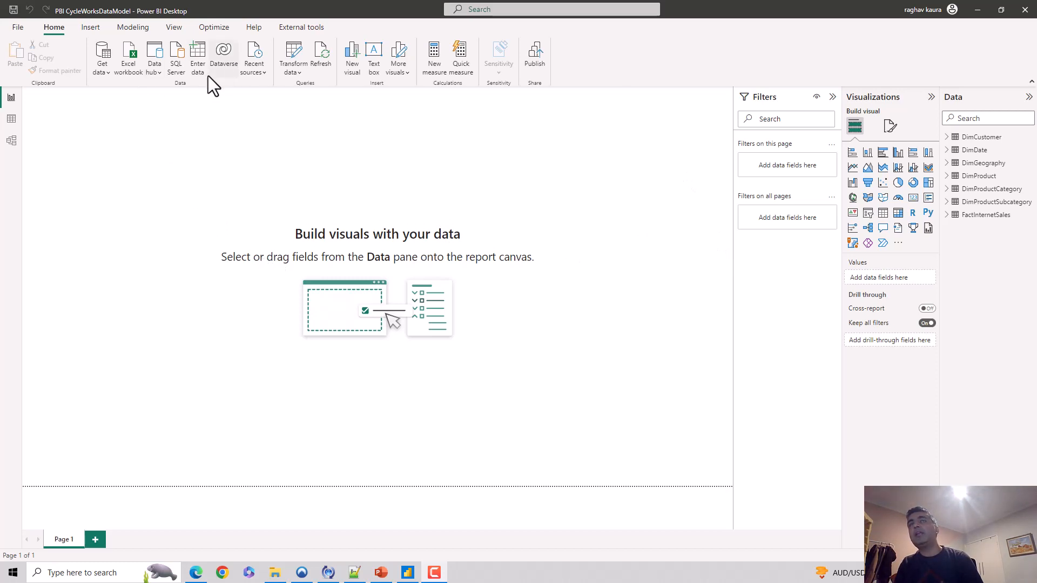
pyautogui.moveTo(293, 54)
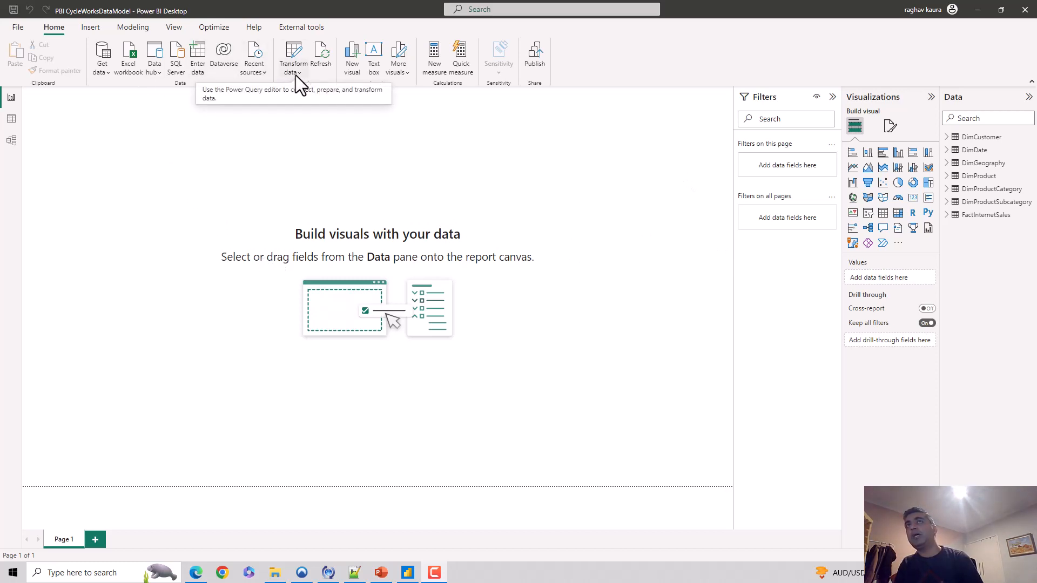
# Show the Transform data options from the Home ribbon
pyautogui.click(293, 58)
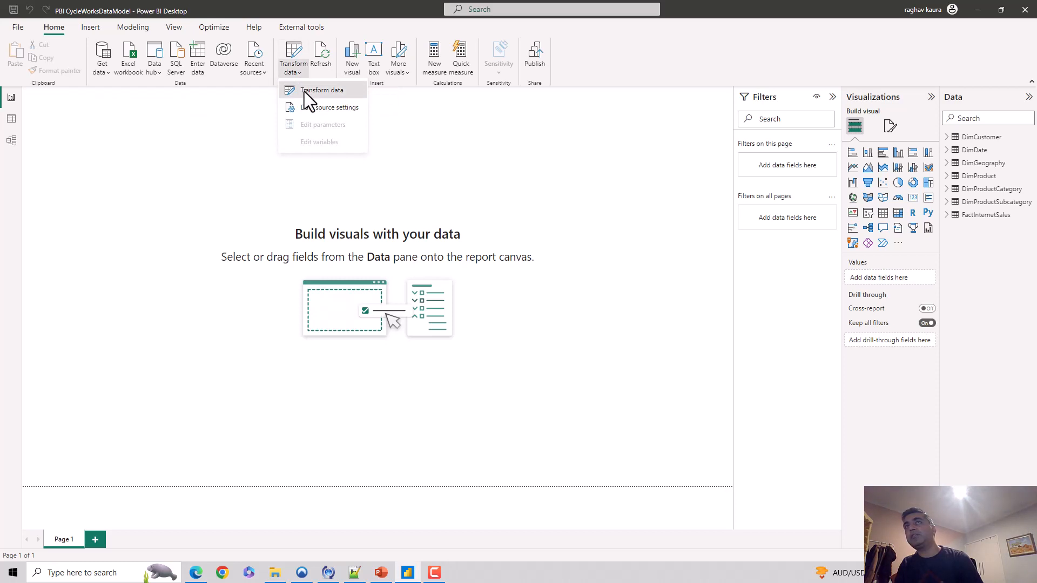
# Launch Power Query Editor and duplicate the DimCustomer query as DimCustomer (2)
pyautogui.click(322, 89)
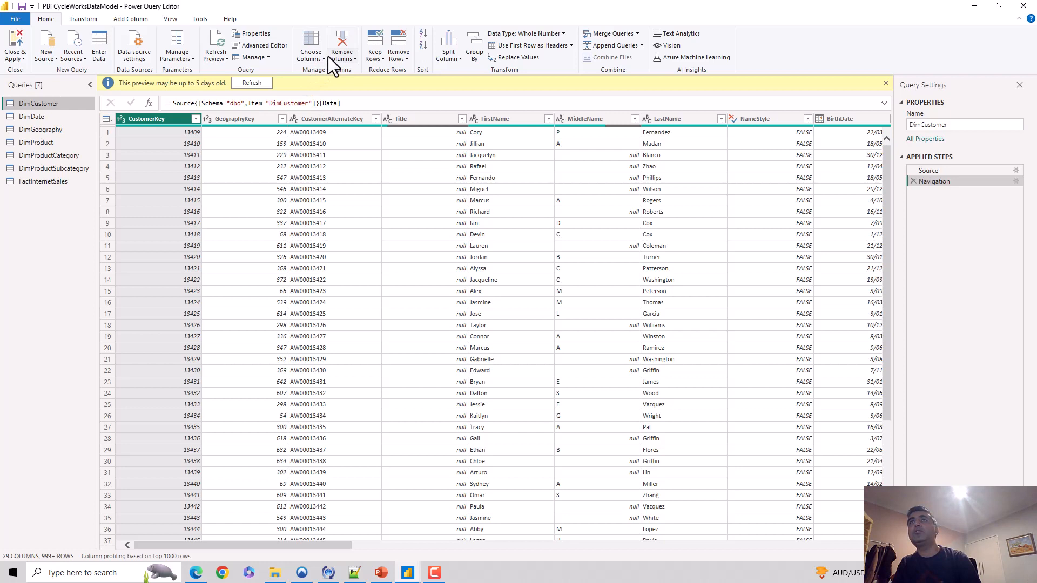
pyautogui.click(342, 43)
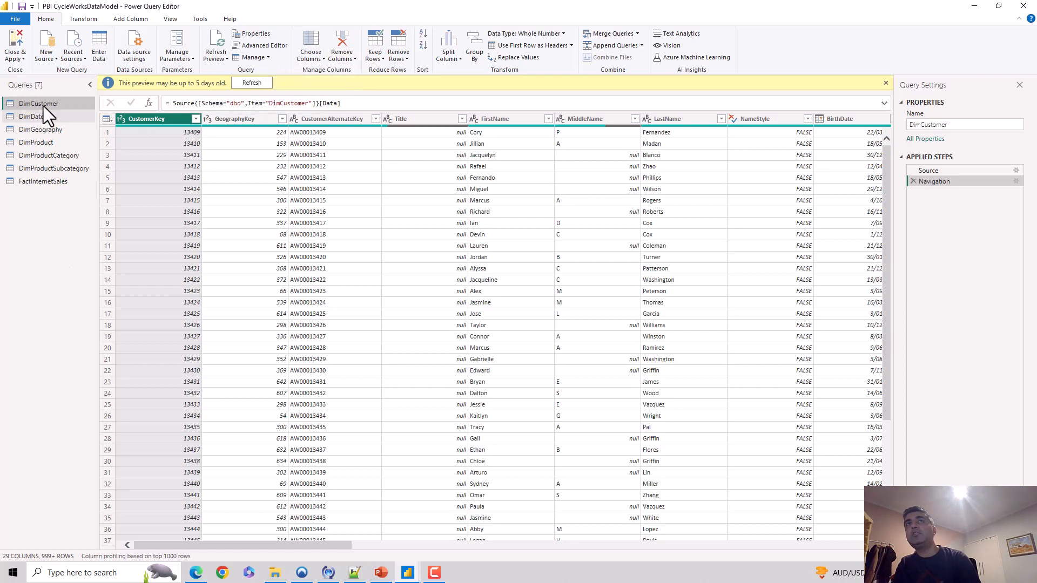
pyautogui.rightClick(38, 104)
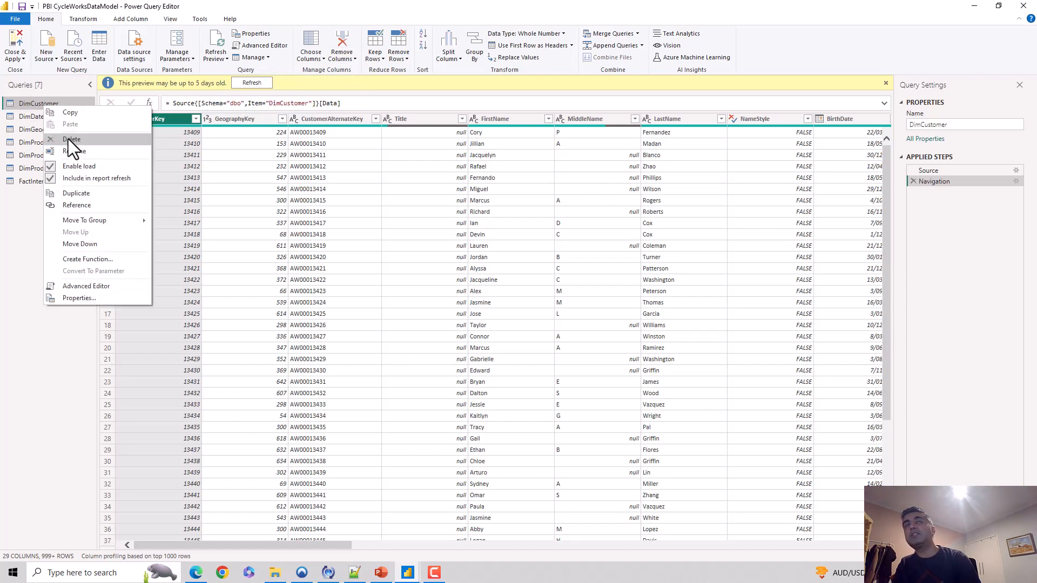
pyautogui.click(71, 139)
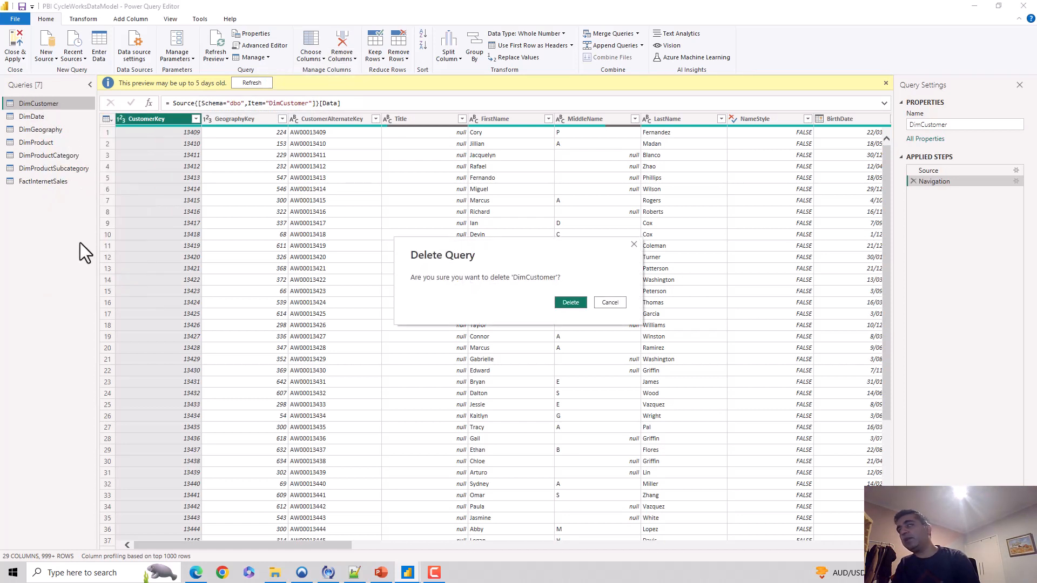
pyautogui.moveTo(609, 302)
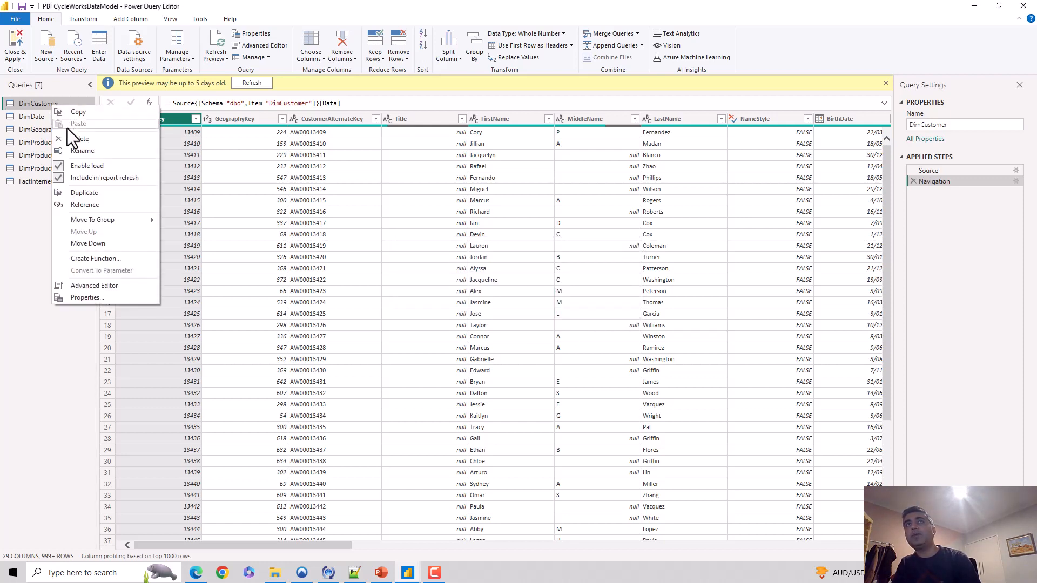
pyautogui.click(84, 192)
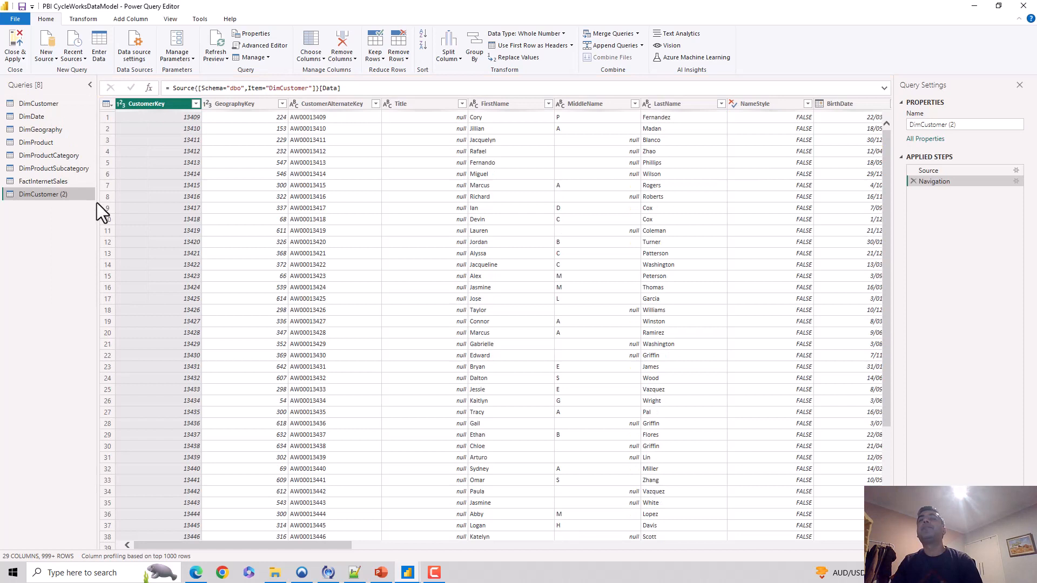
pyautogui.click(152, 104)
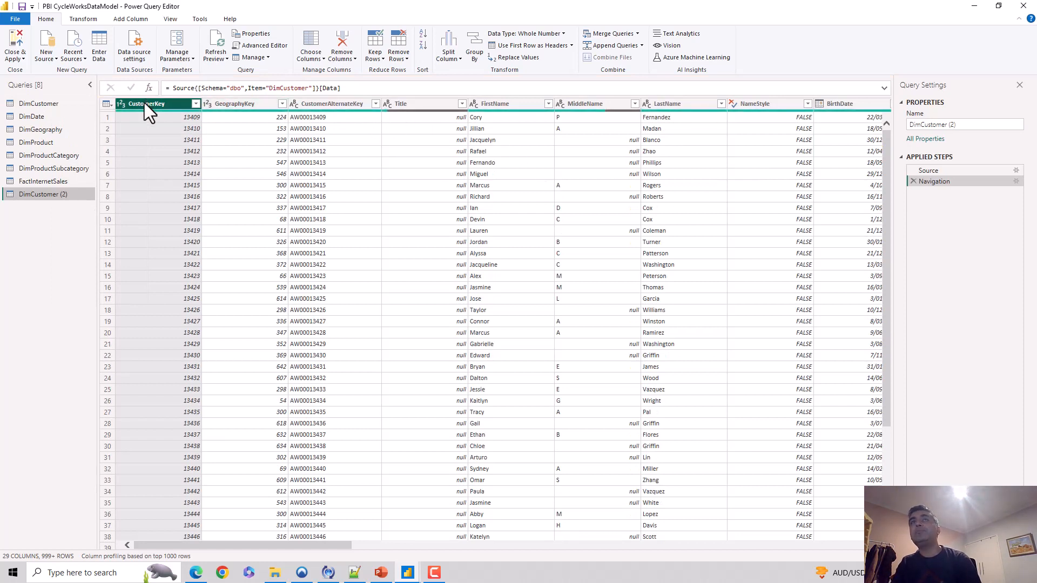
pyautogui.rightClick(152, 104)
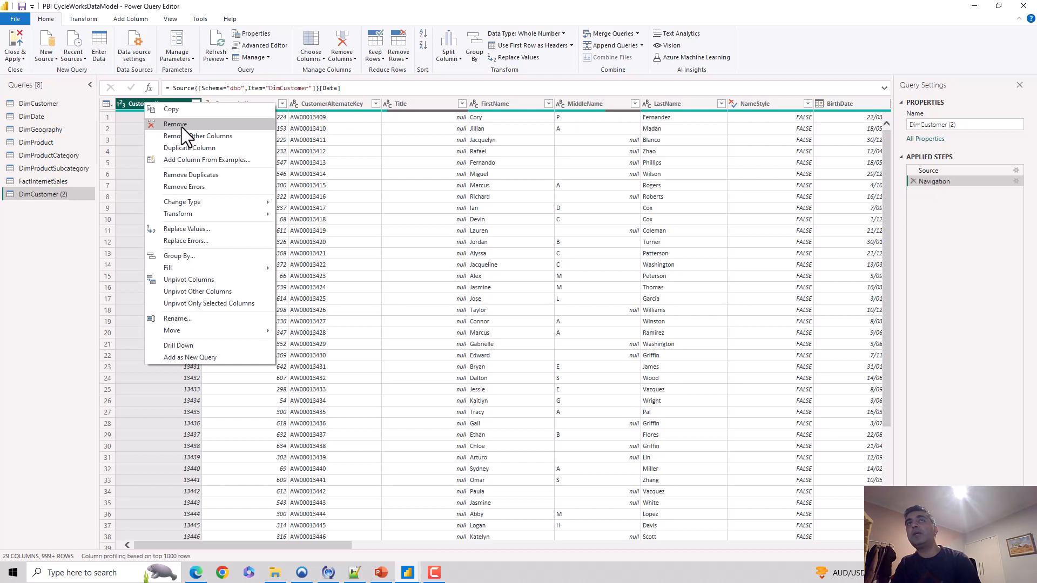
pyautogui.click(175, 124)
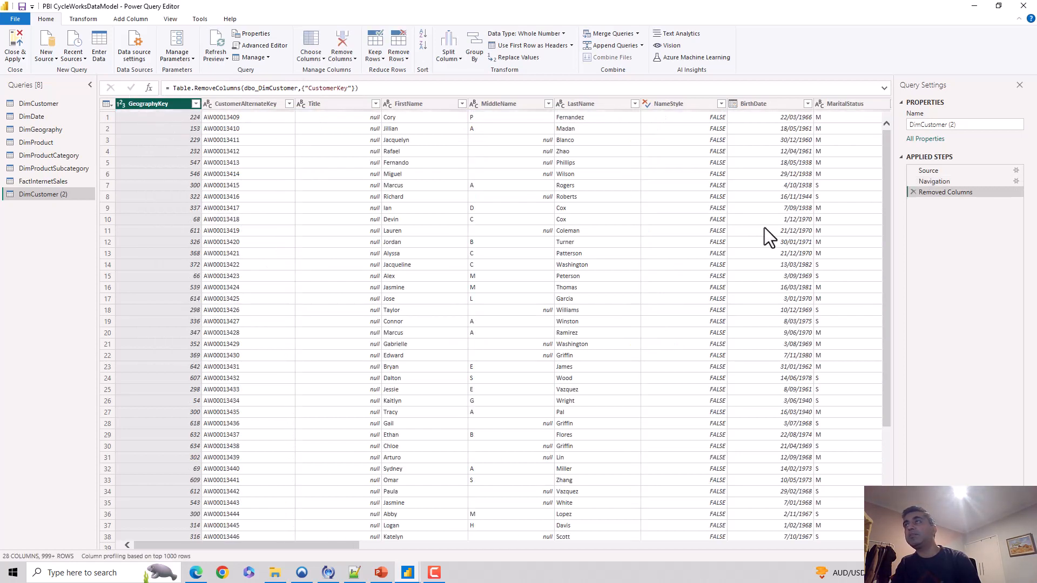
pyautogui.moveTo(946, 193)
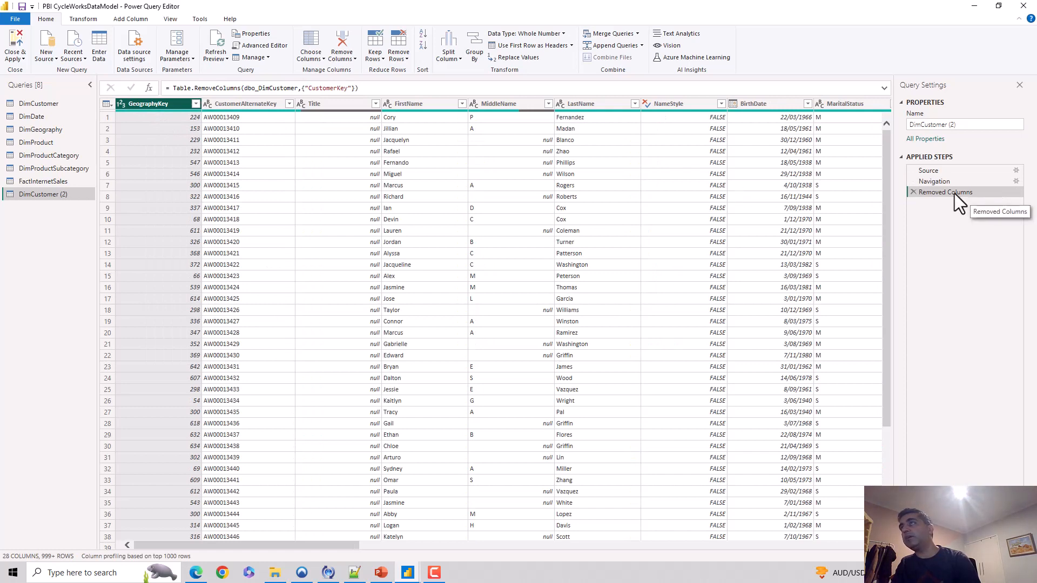
pyautogui.moveTo(915, 193)
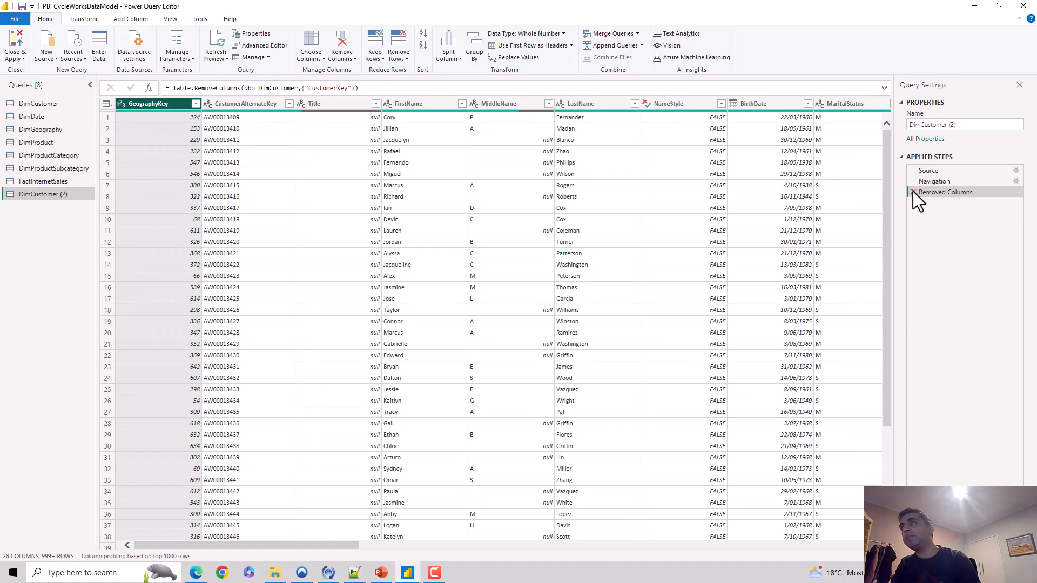
pyautogui.click(914, 192)
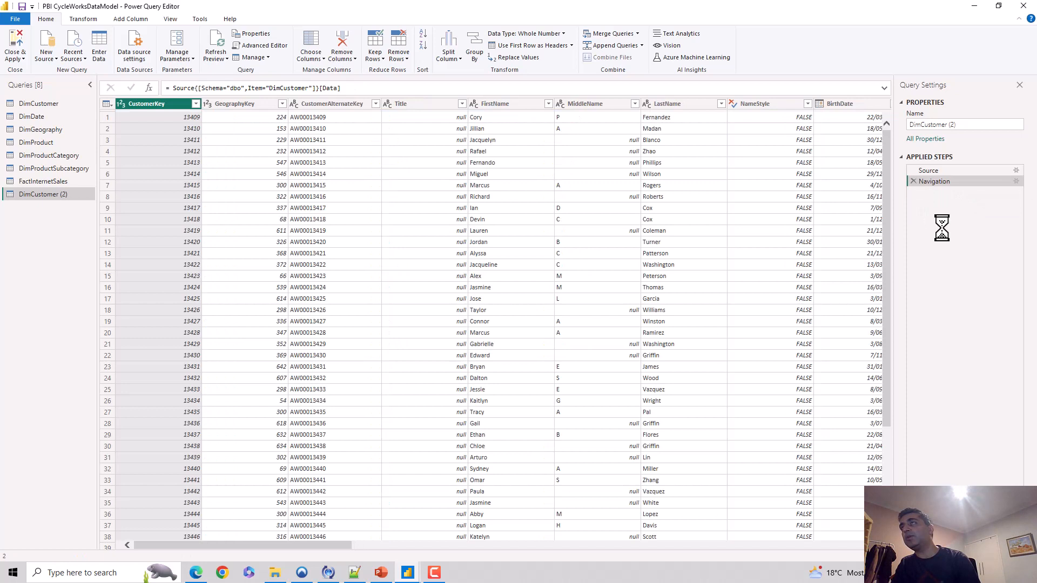
pyautogui.click(146, 104)
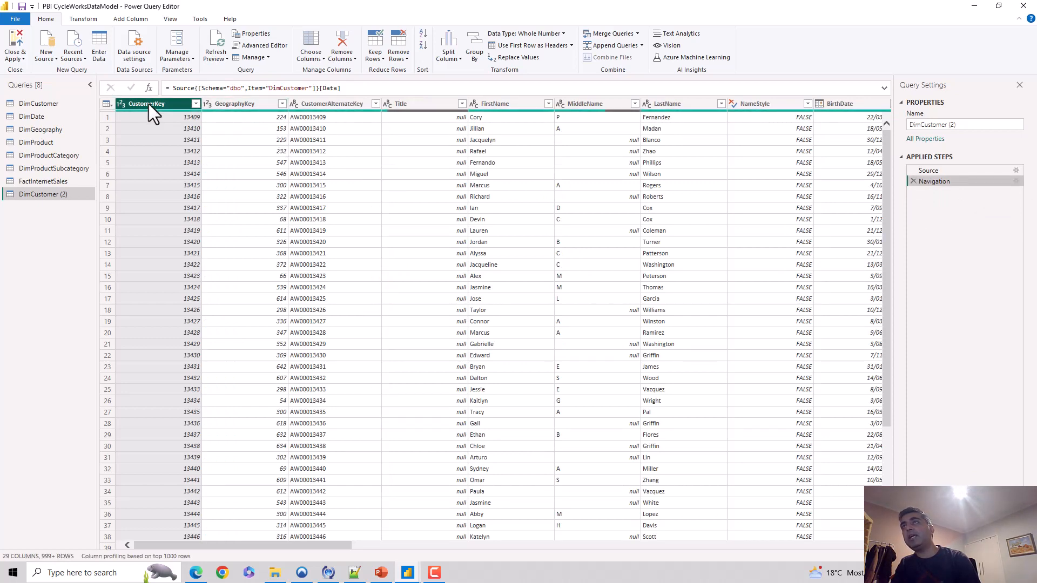
pyautogui.click(155, 103)
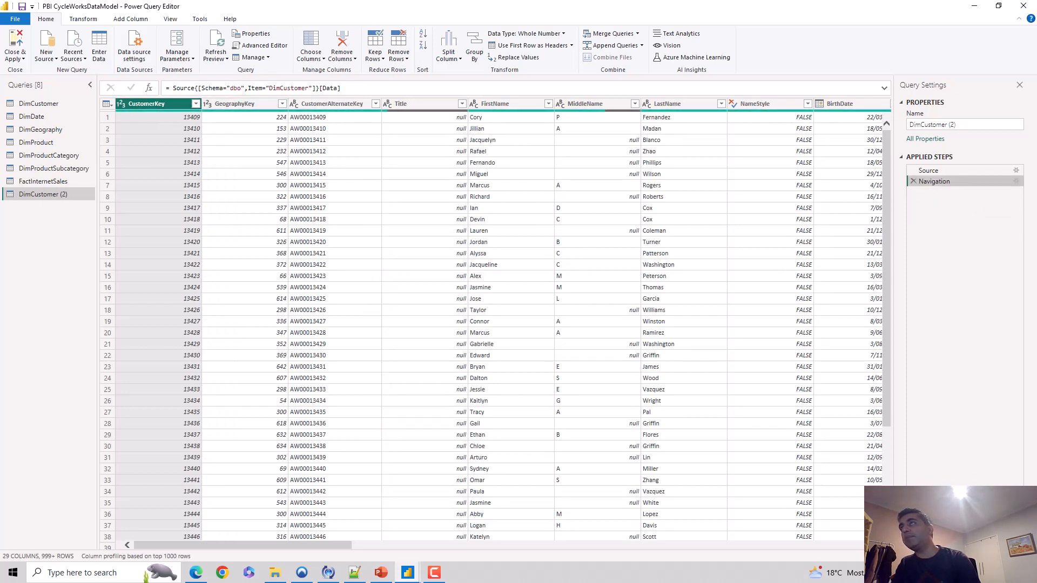
pyautogui.moveTo(931, 204)
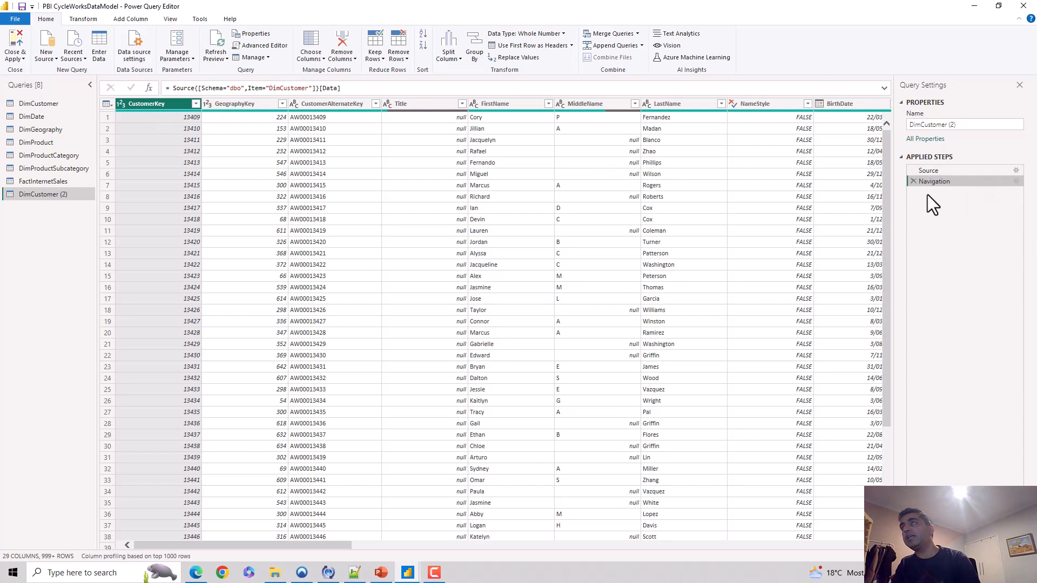
pyautogui.moveTo(156, 125)
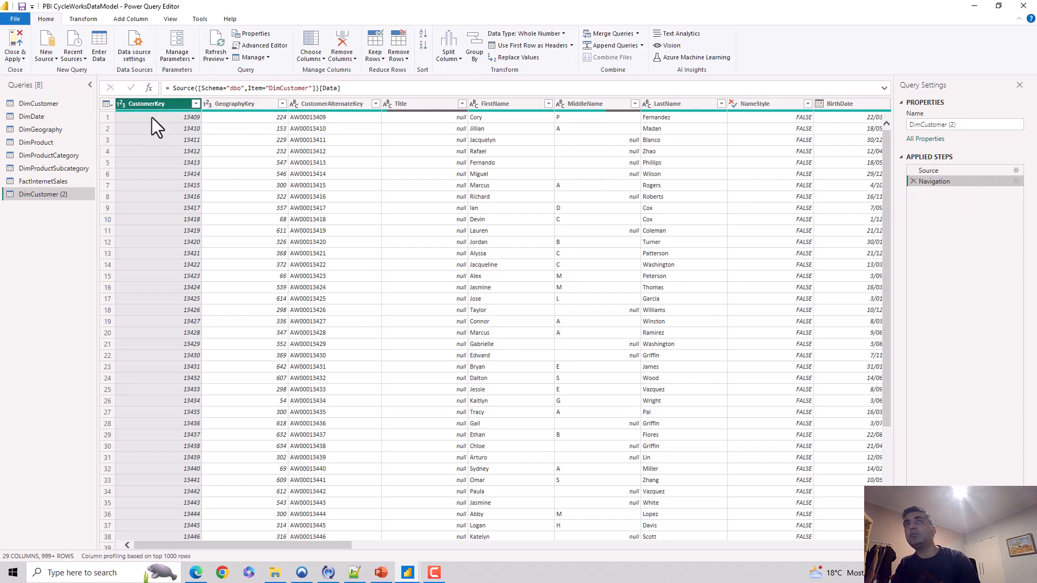
pyautogui.rightClick(156, 104)
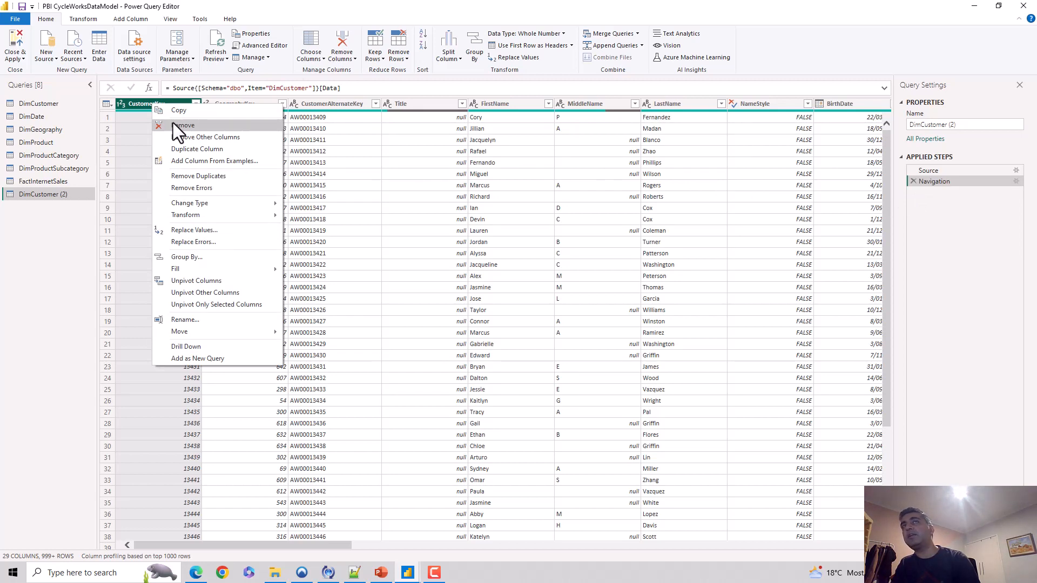
pyautogui.moveTo(221, 137)
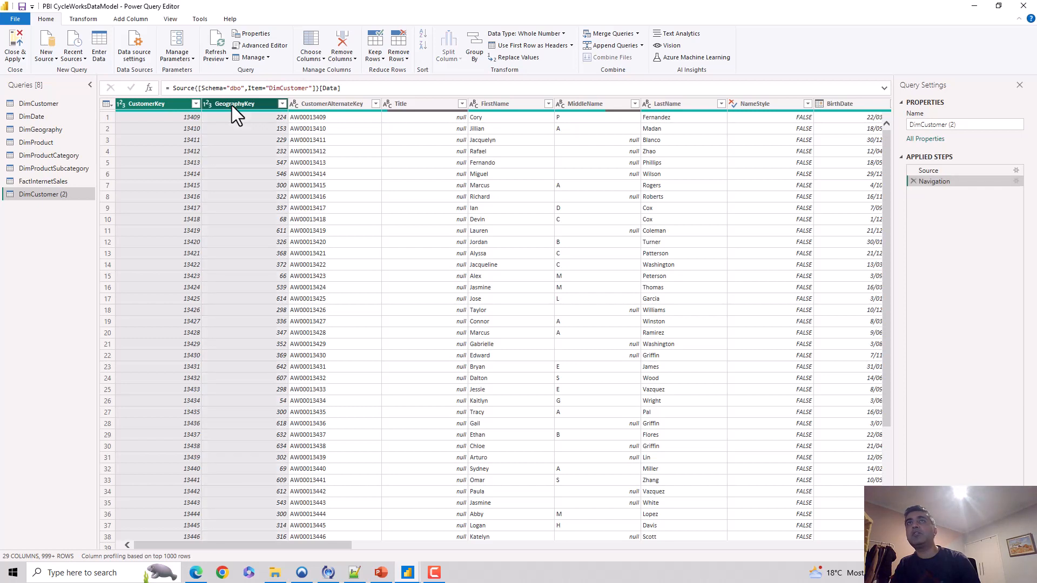
pyautogui.rightClick(236, 104)
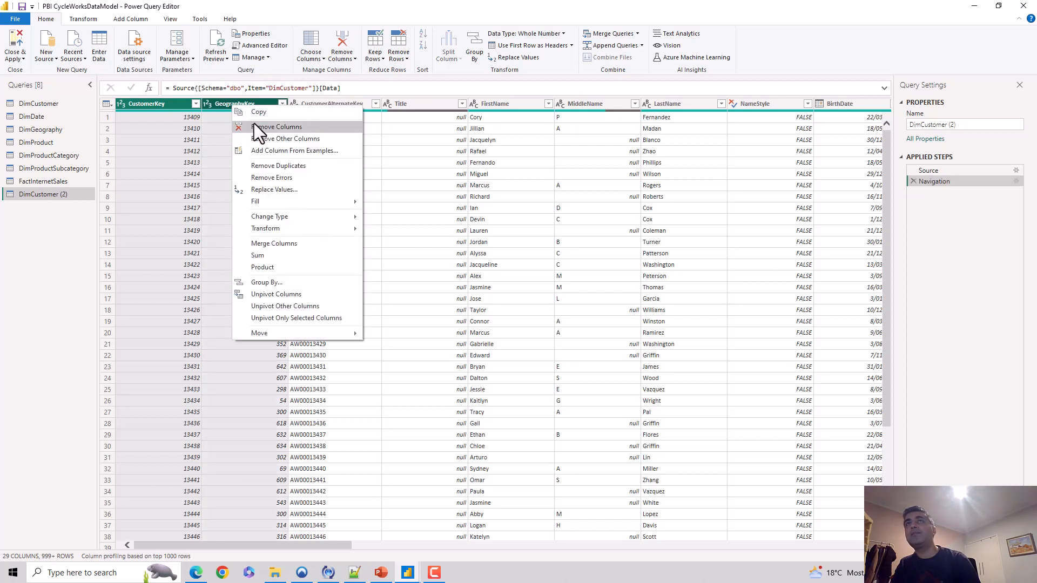
pyautogui.moveTo(285, 138)
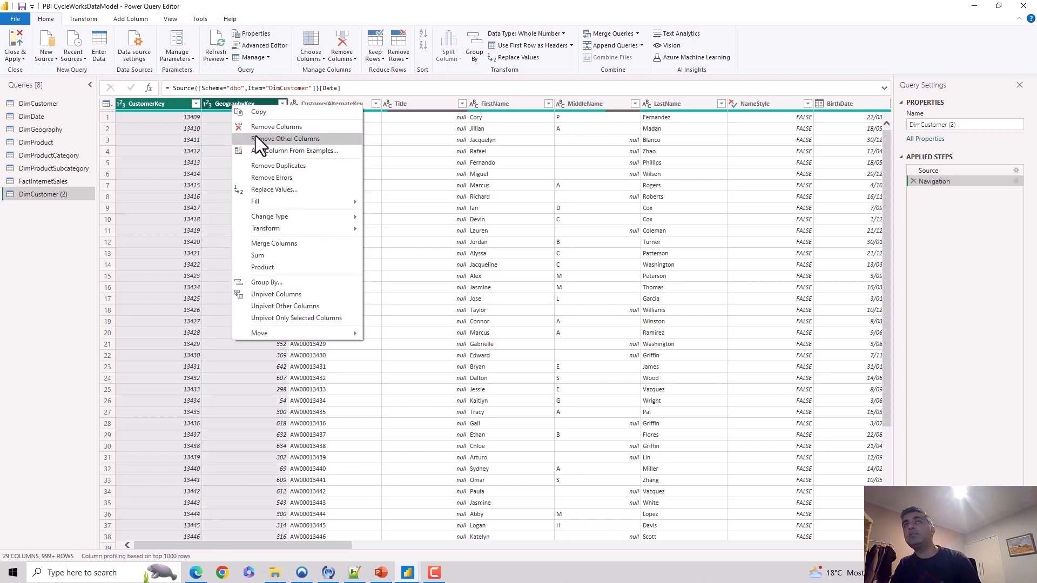
pyautogui.click(285, 138)
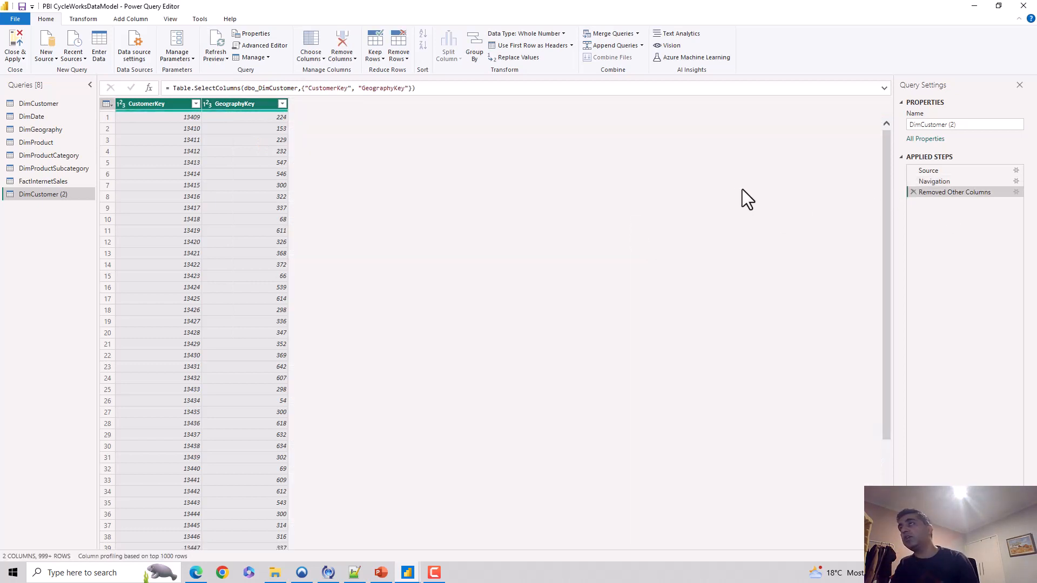
pyautogui.moveTo(849, 220)
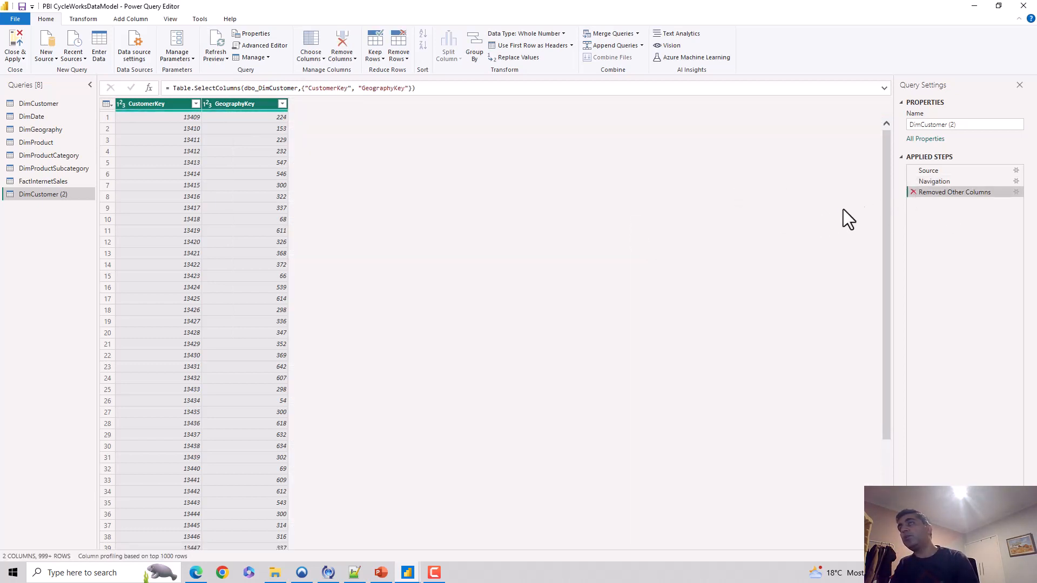
pyautogui.click(912, 192)
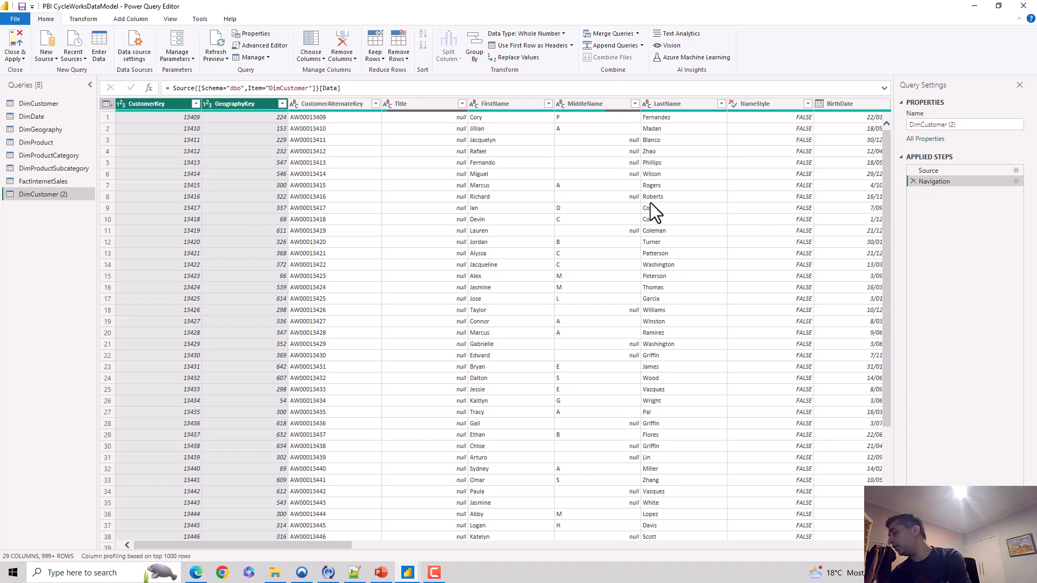
pyautogui.moveTo(626, 204)
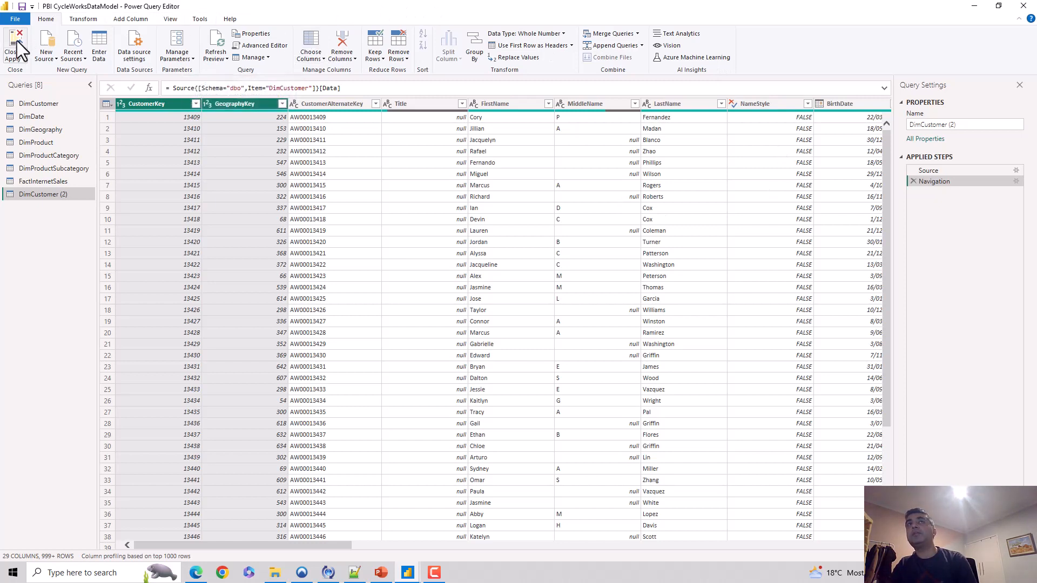
pyautogui.moveTo(72, 44)
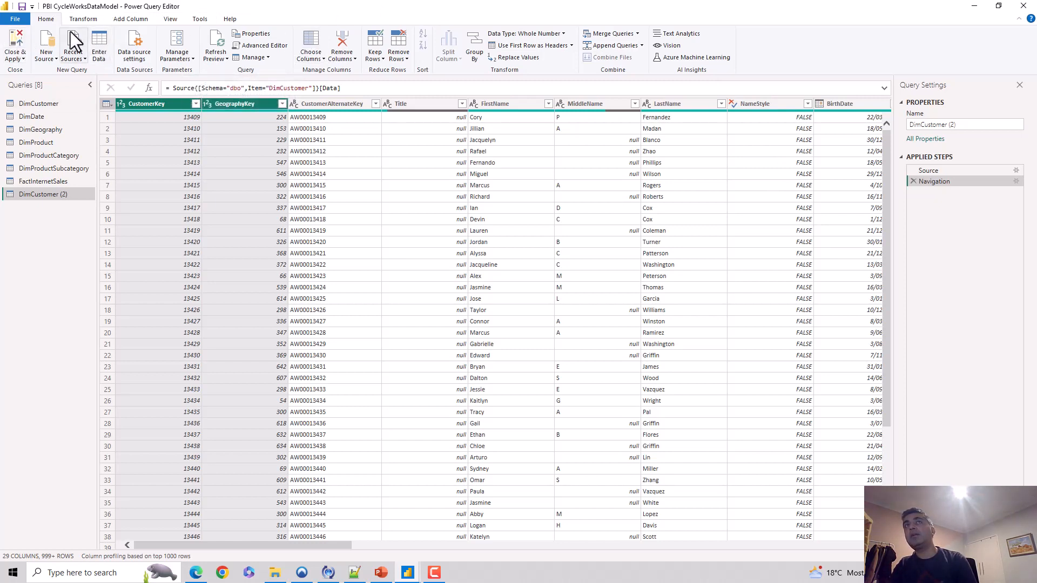
pyautogui.moveTo(347, 79)
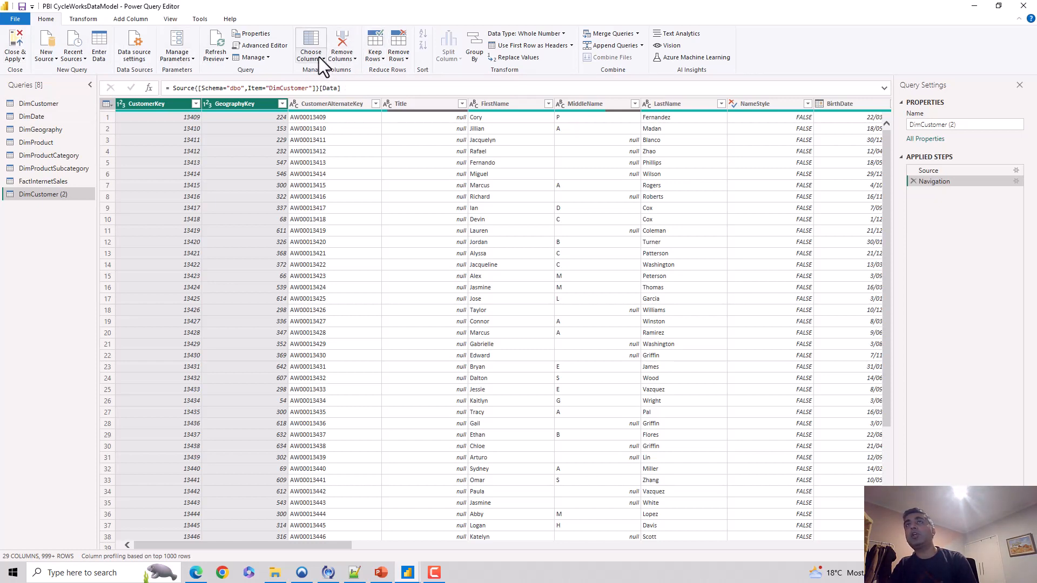
pyautogui.moveTo(358, 69)
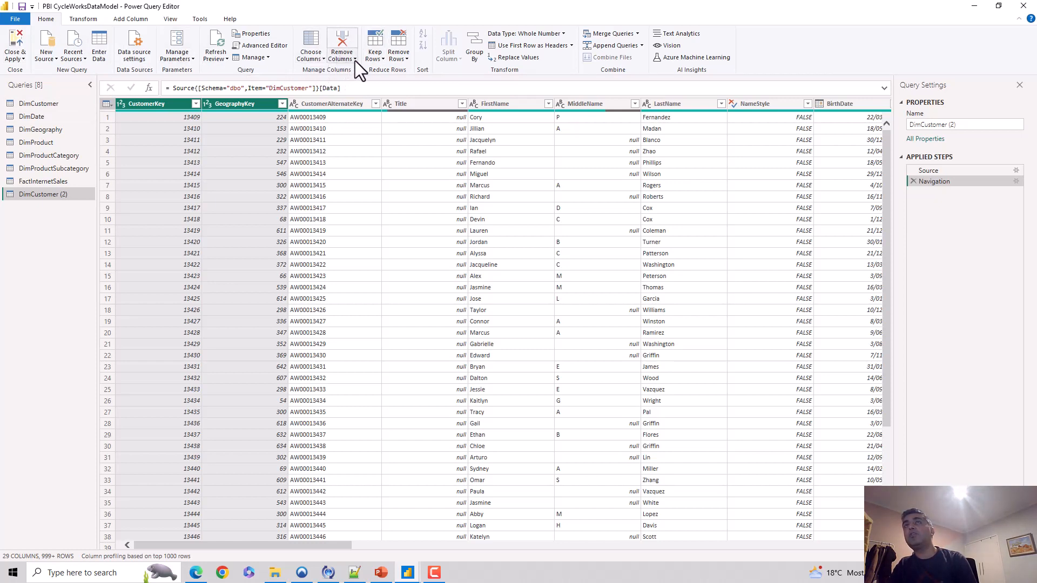
pyautogui.click(343, 47)
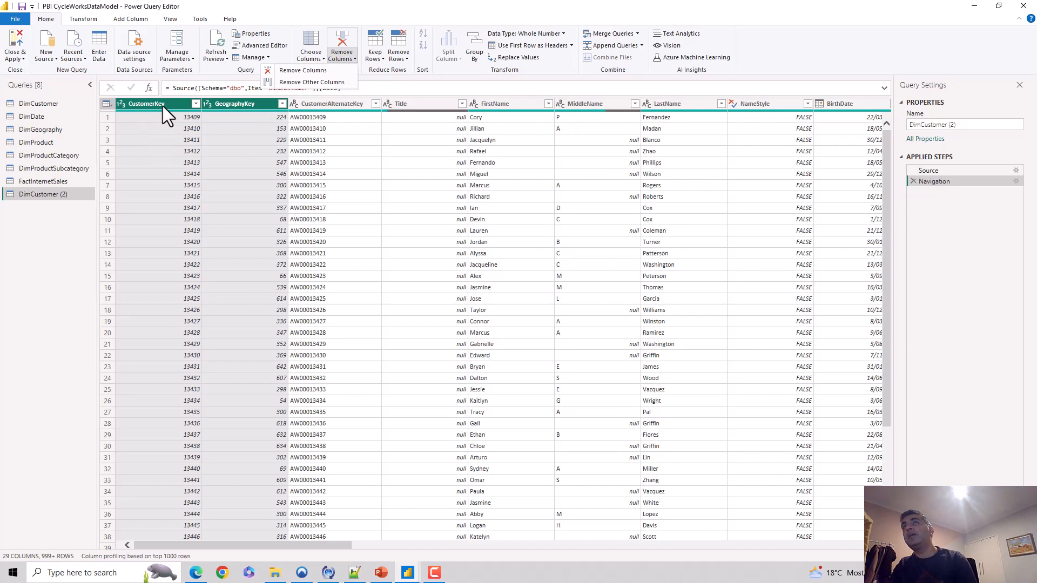
pyautogui.rightClick(153, 104)
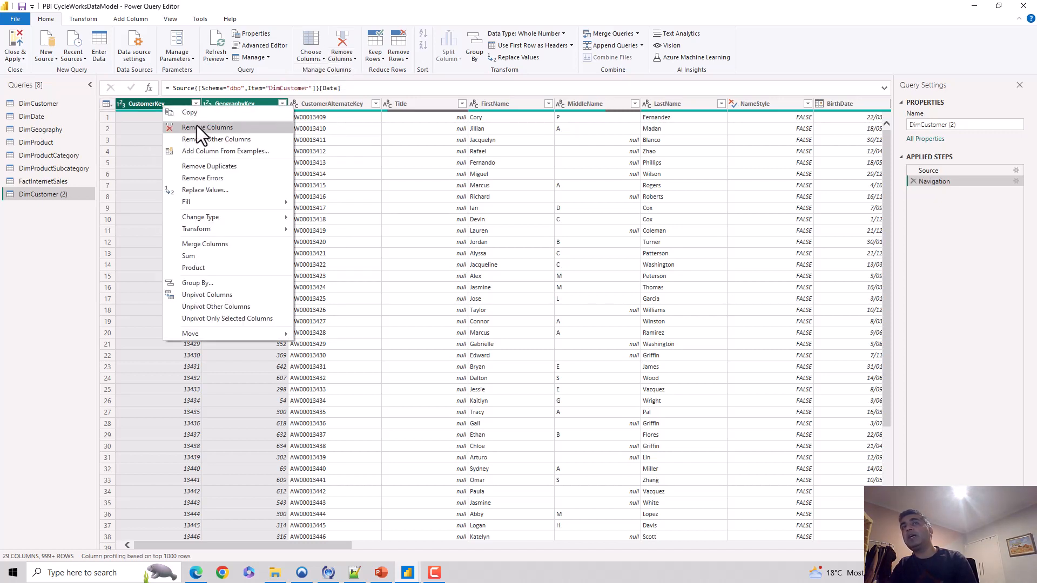
pyautogui.moveTo(217, 139)
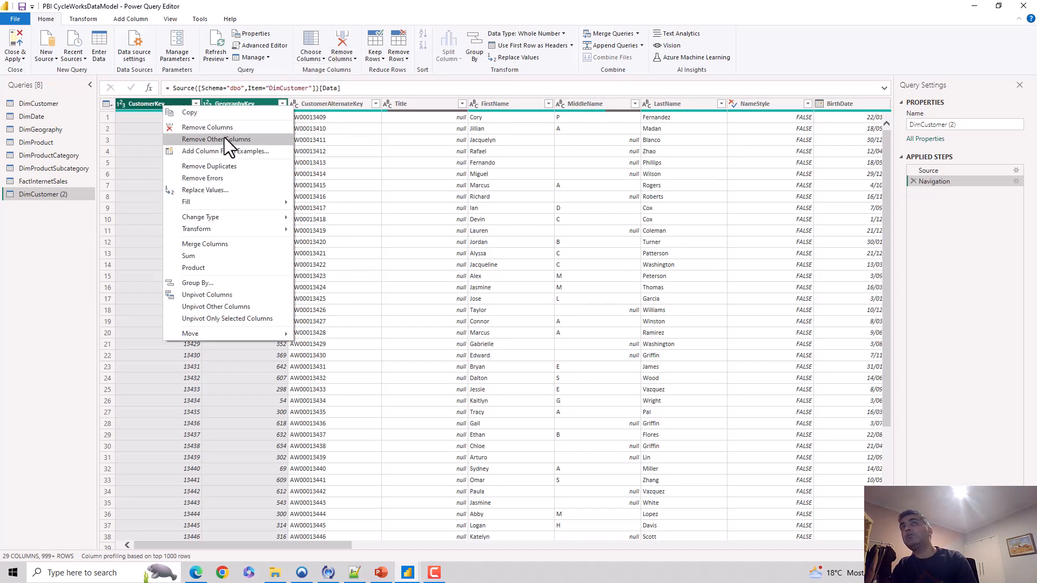